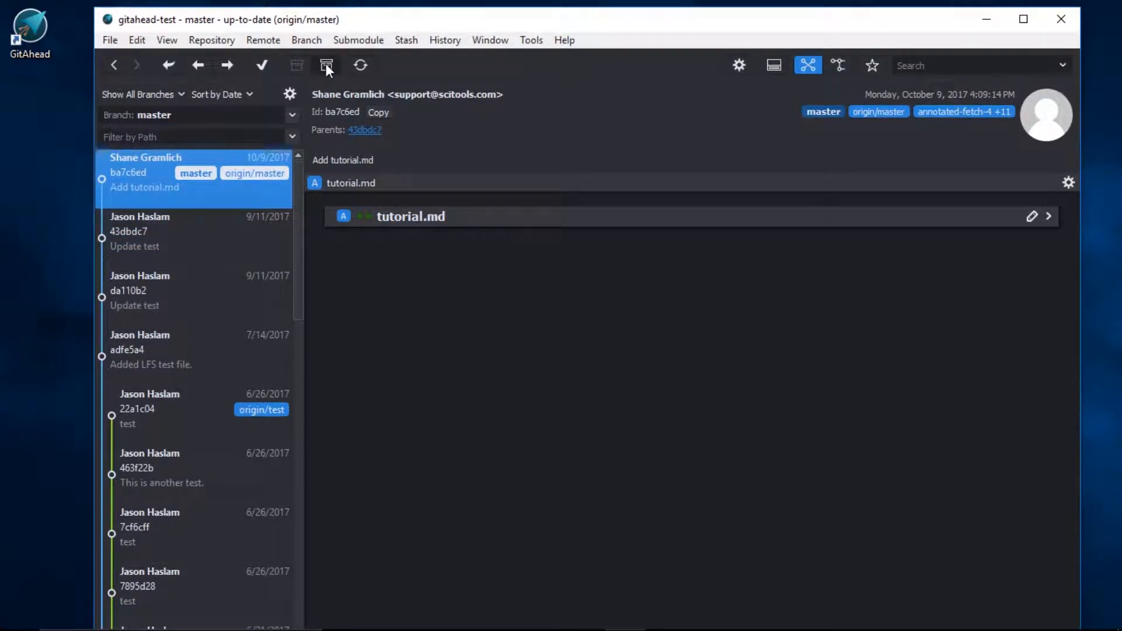
# - Pop the latest stash and view the restored uncommitted tutorial.md changes
pyautogui.click(326, 65)
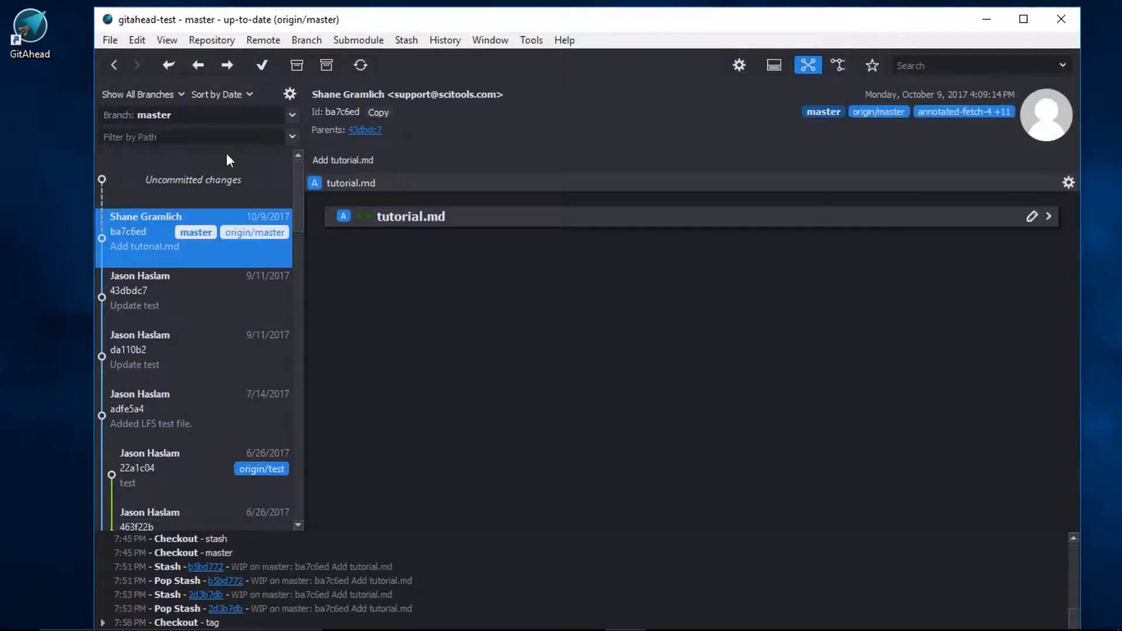
pyautogui.click(193, 179)
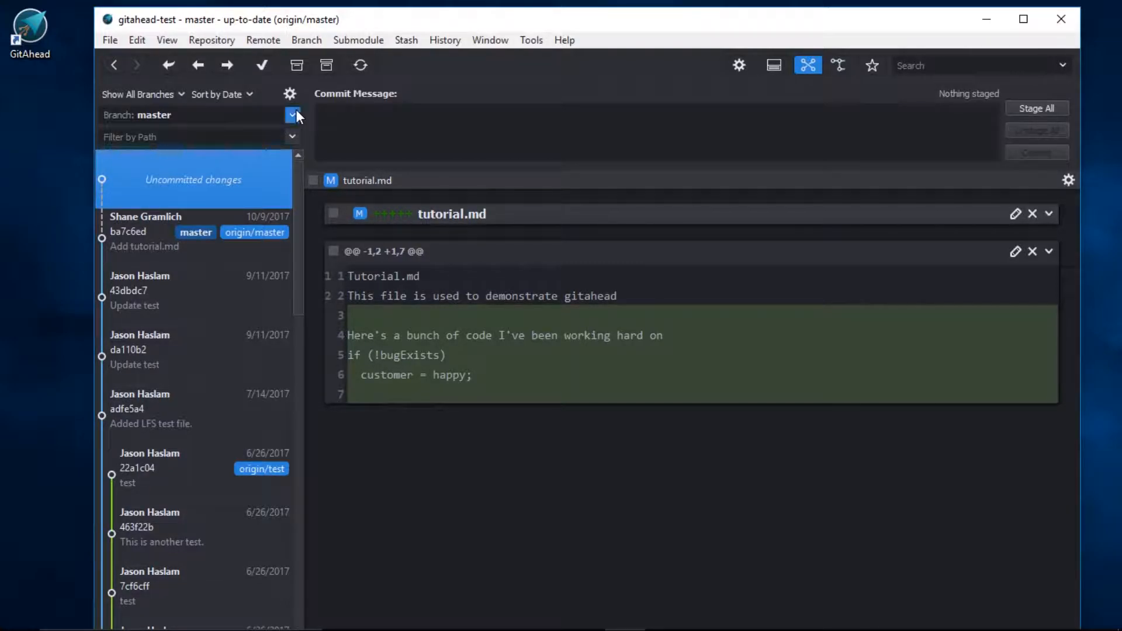
# - Select the stash ref and view the newest and oldest stash entries, ending on f1fac29
pyautogui.click(292, 116)
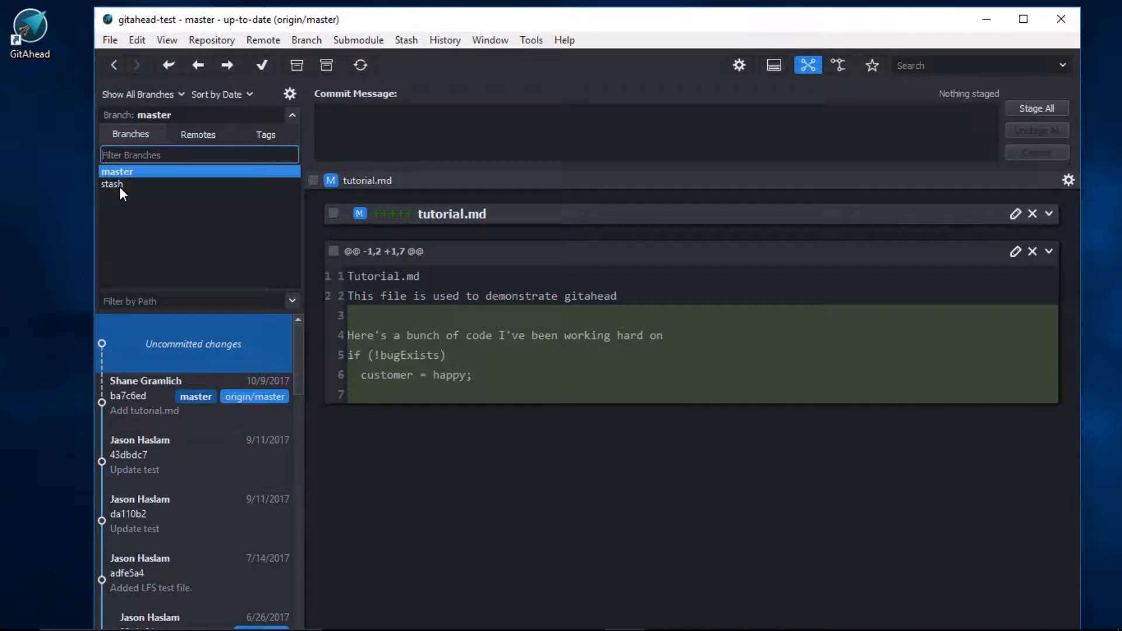
pyautogui.click(111, 184)
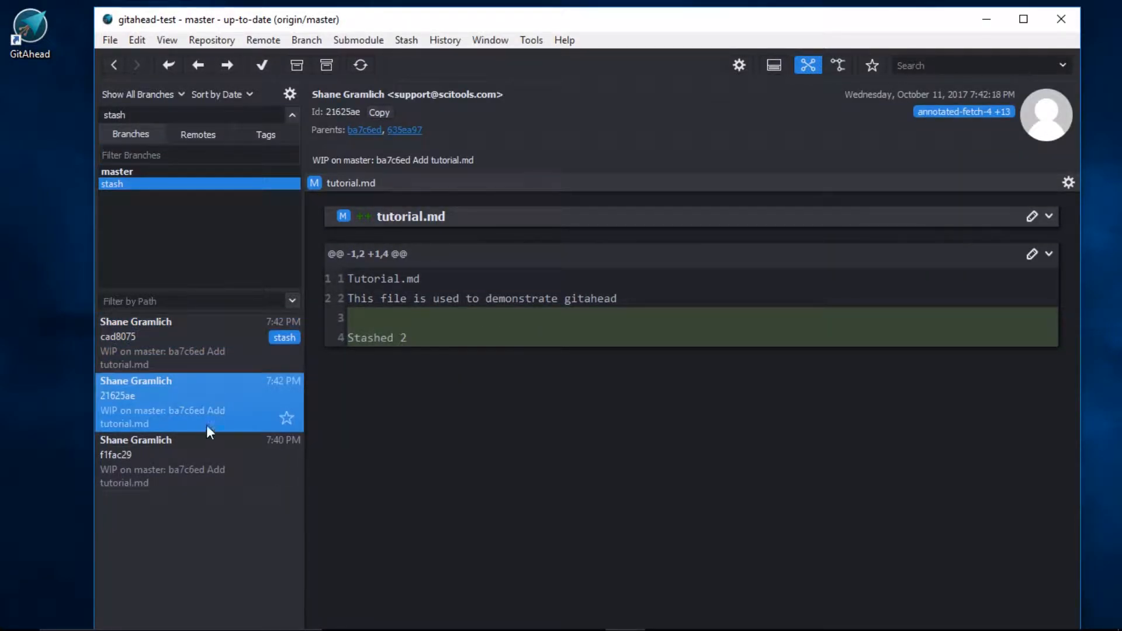
pyautogui.click(170, 342)
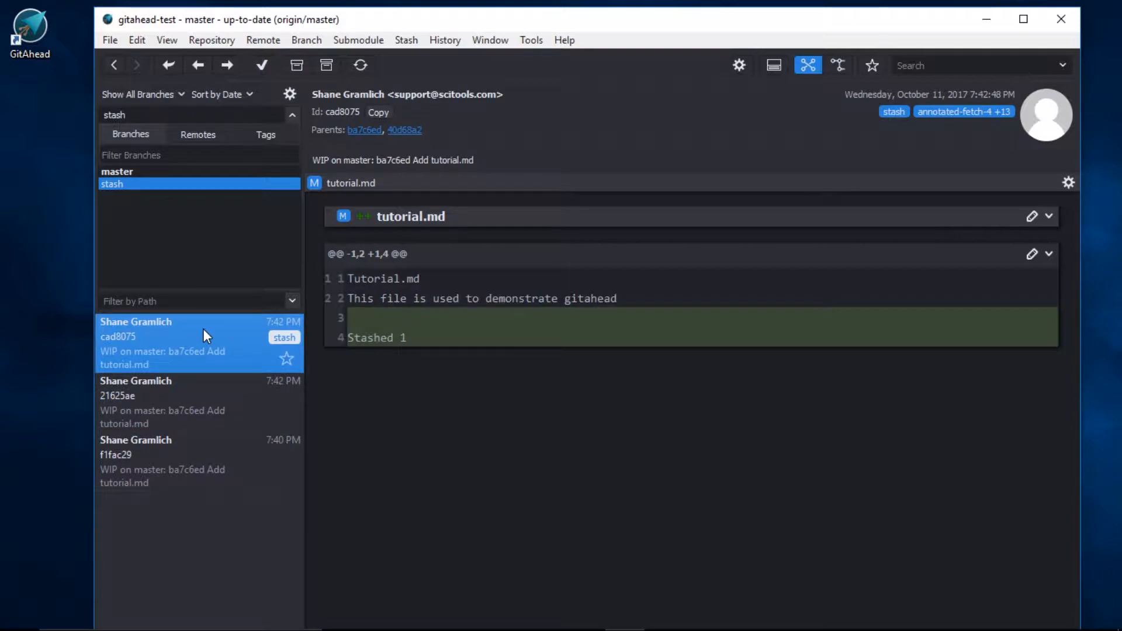
pyautogui.moveTo(266, 323)
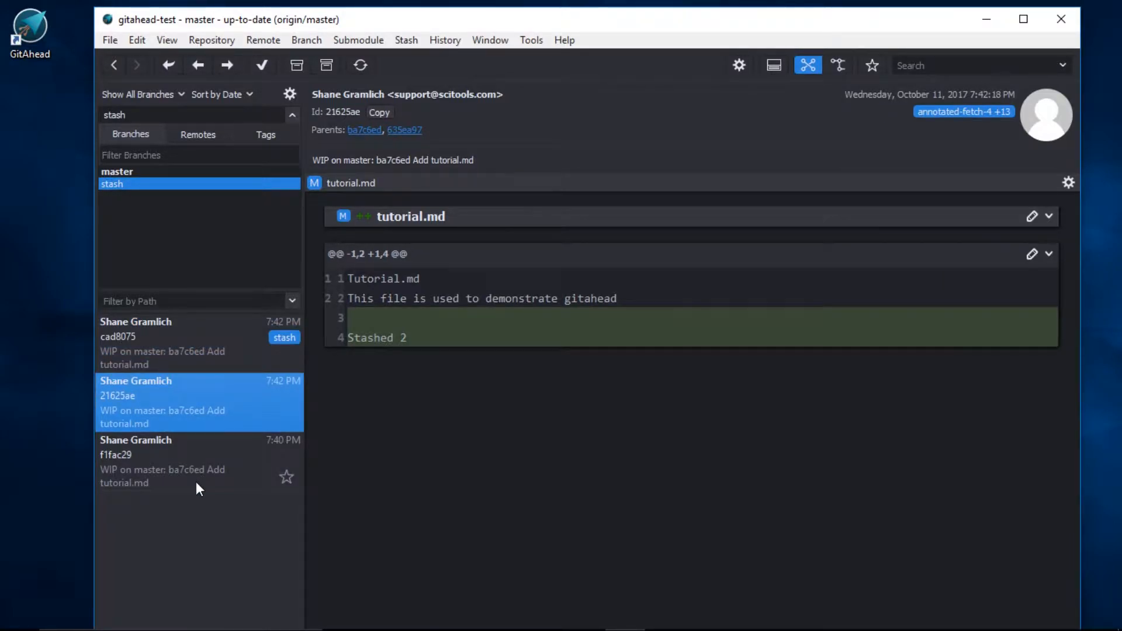
pyautogui.click(169, 461)
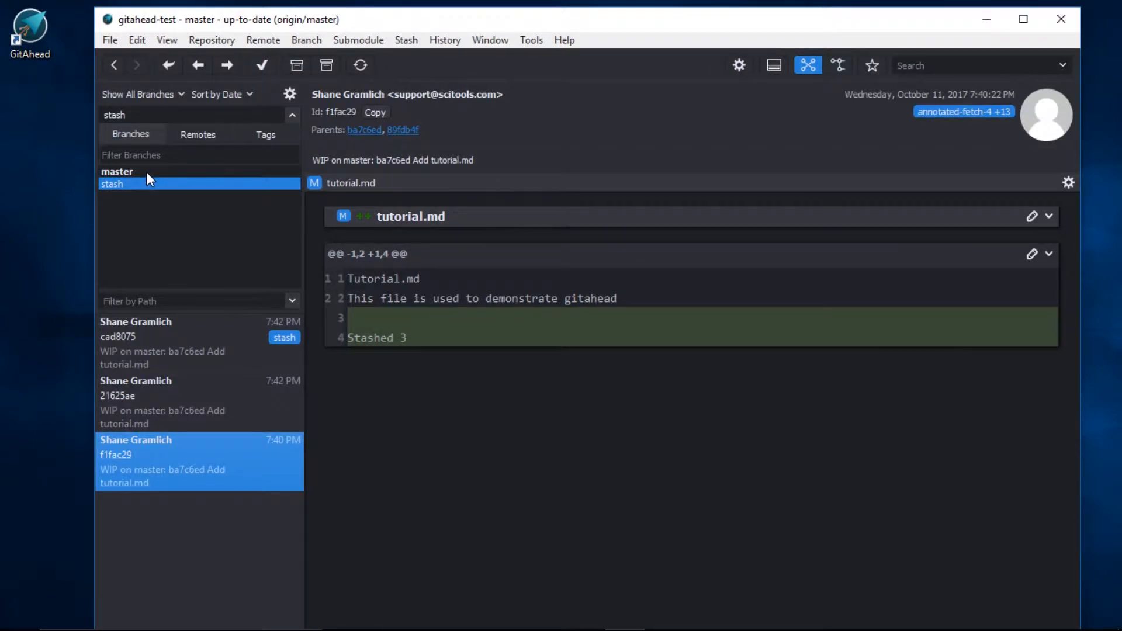
# - From master, browse remotes and tags, filter by 'broken', and select annotated-fetch-broken
pyautogui.click(117, 172)
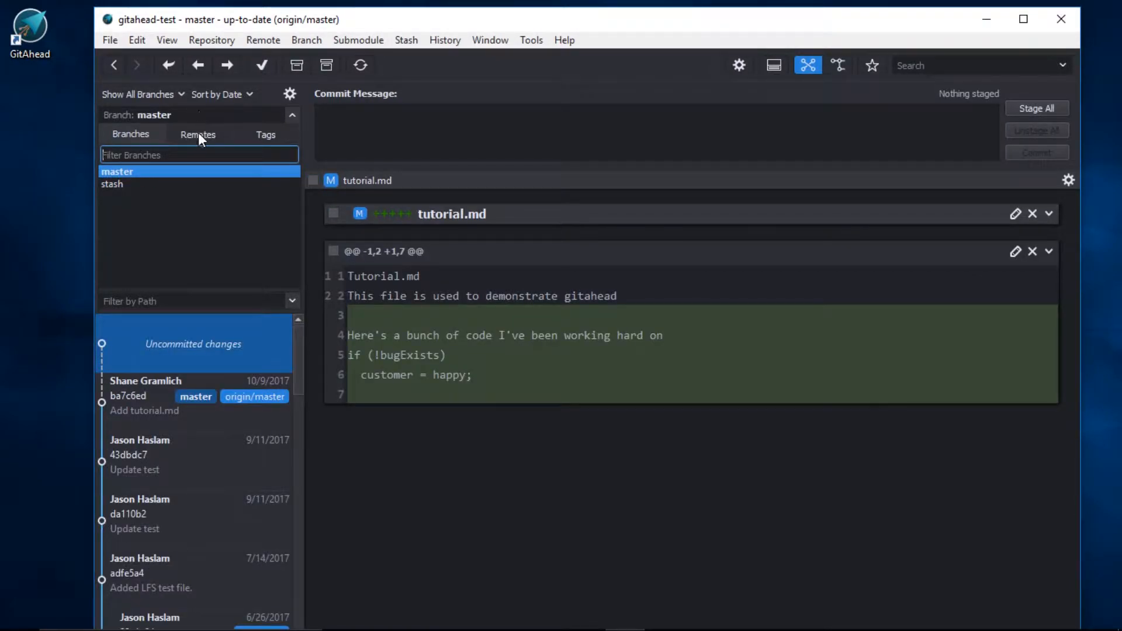
pyautogui.click(198, 135)
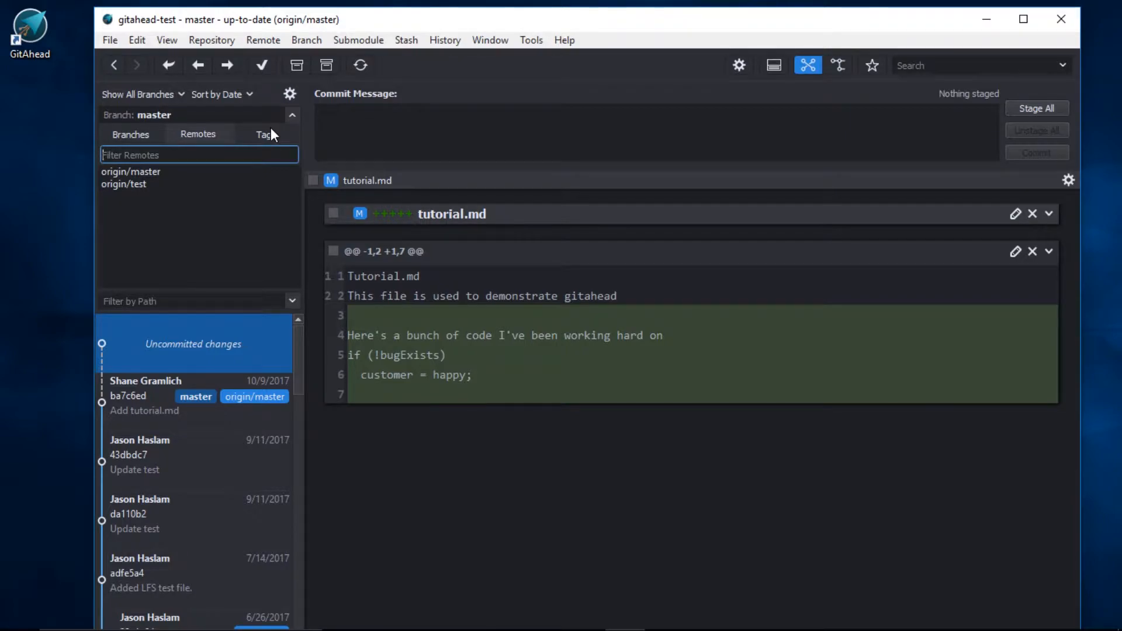
pyautogui.click(262, 135)
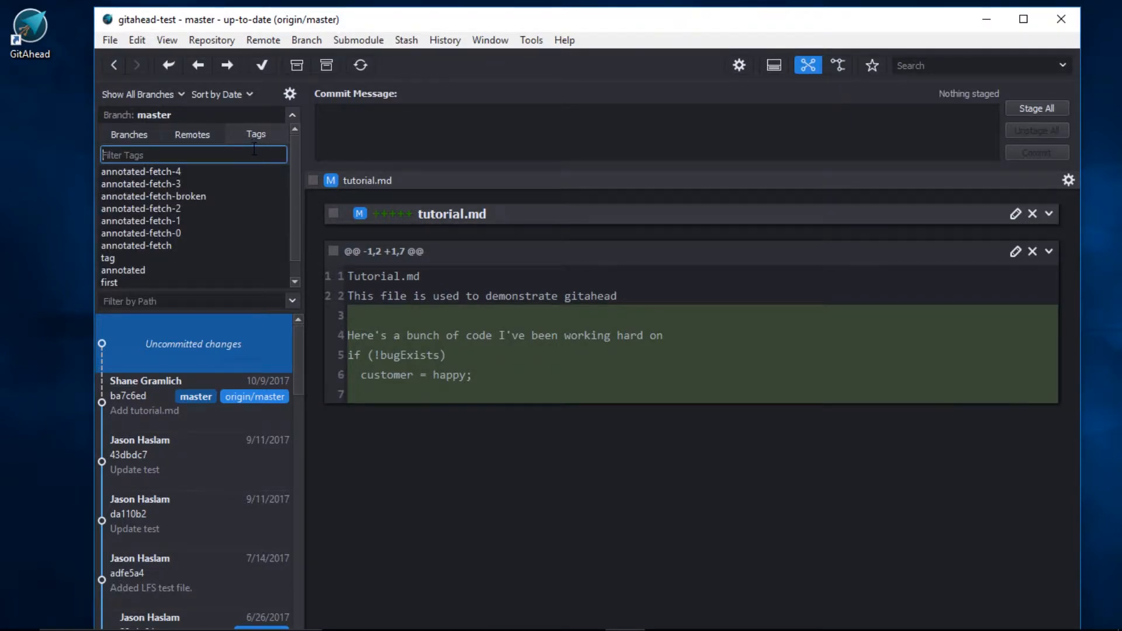
pyautogui.write('broken')
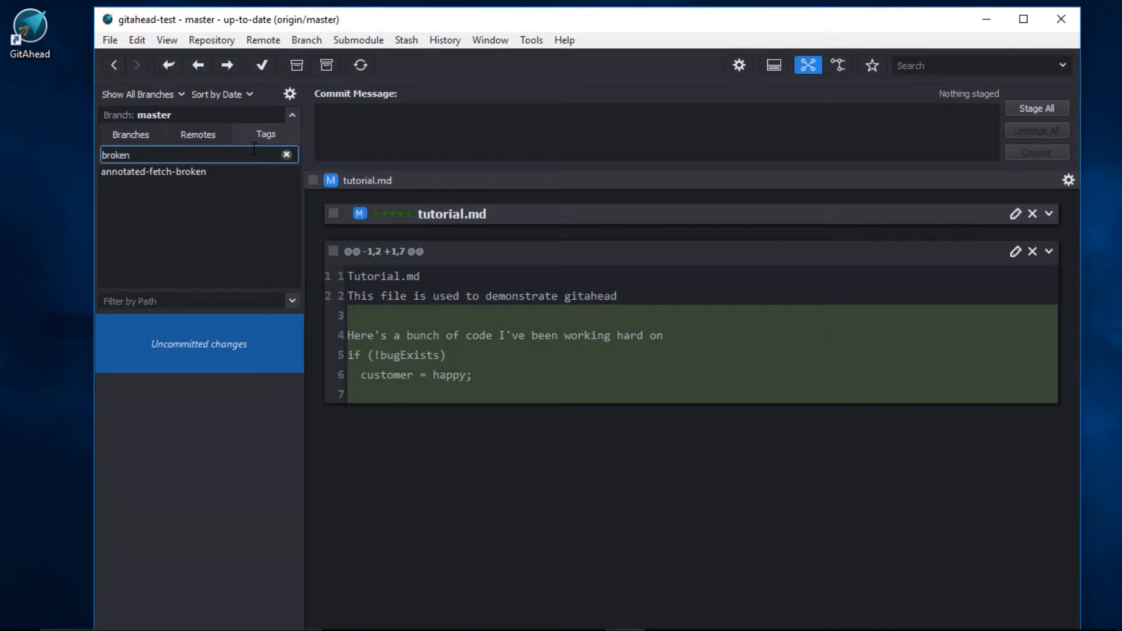
pyautogui.click(154, 171)
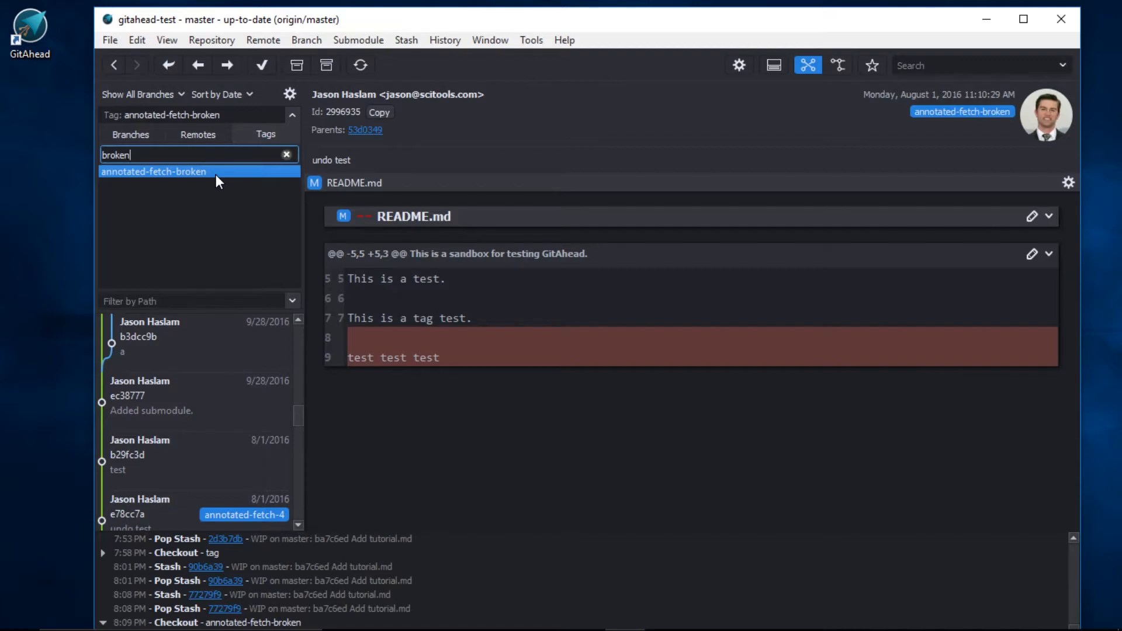